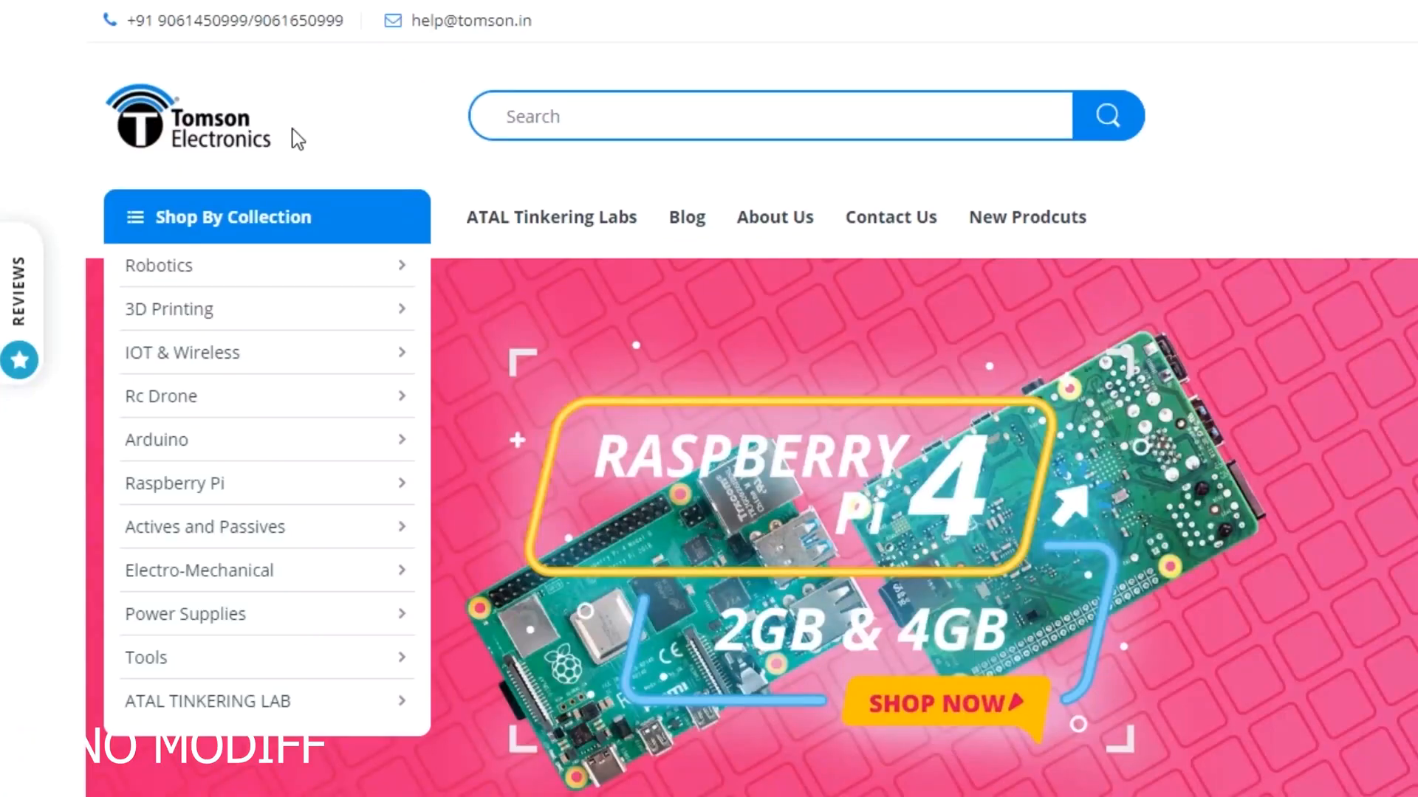
scroll(down, 3)
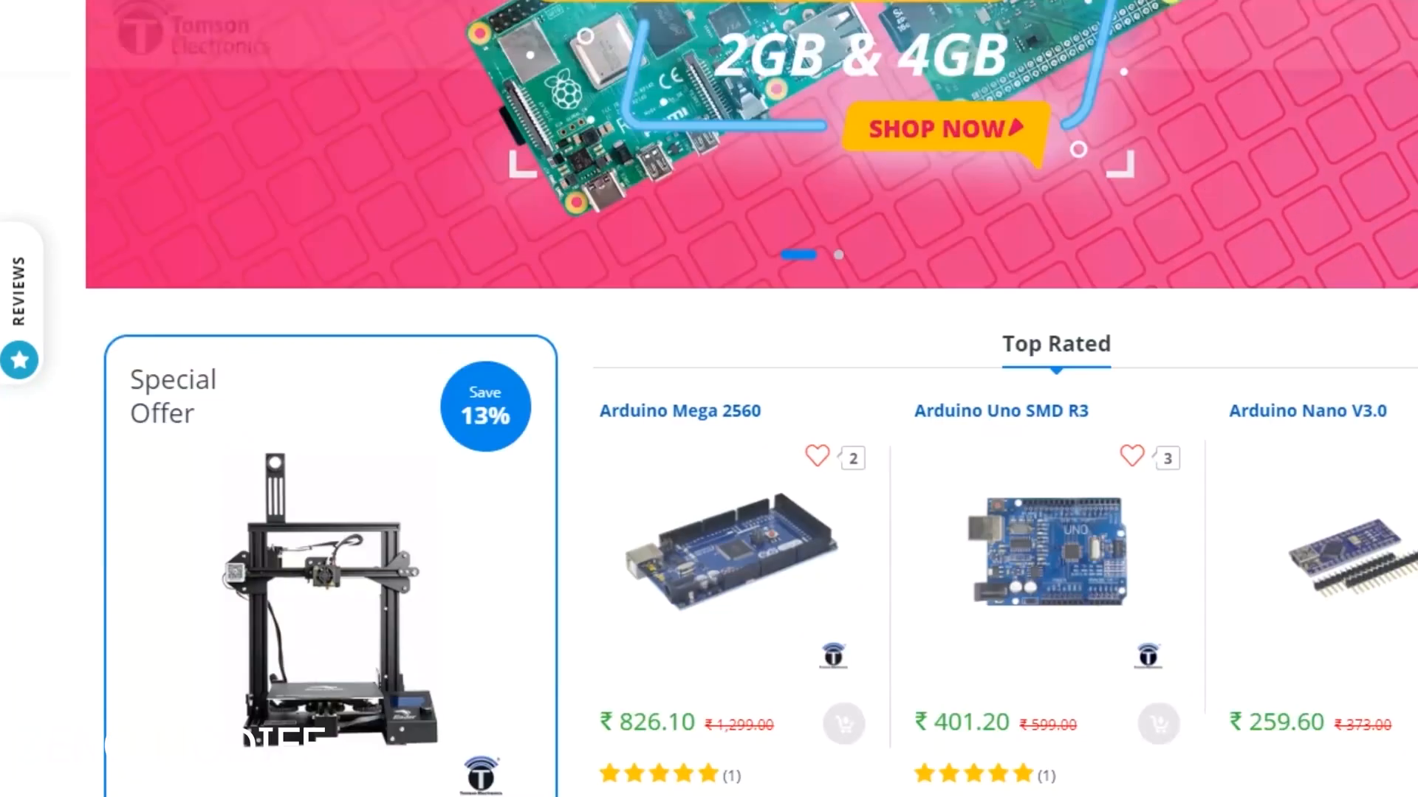
scroll(down, 3)
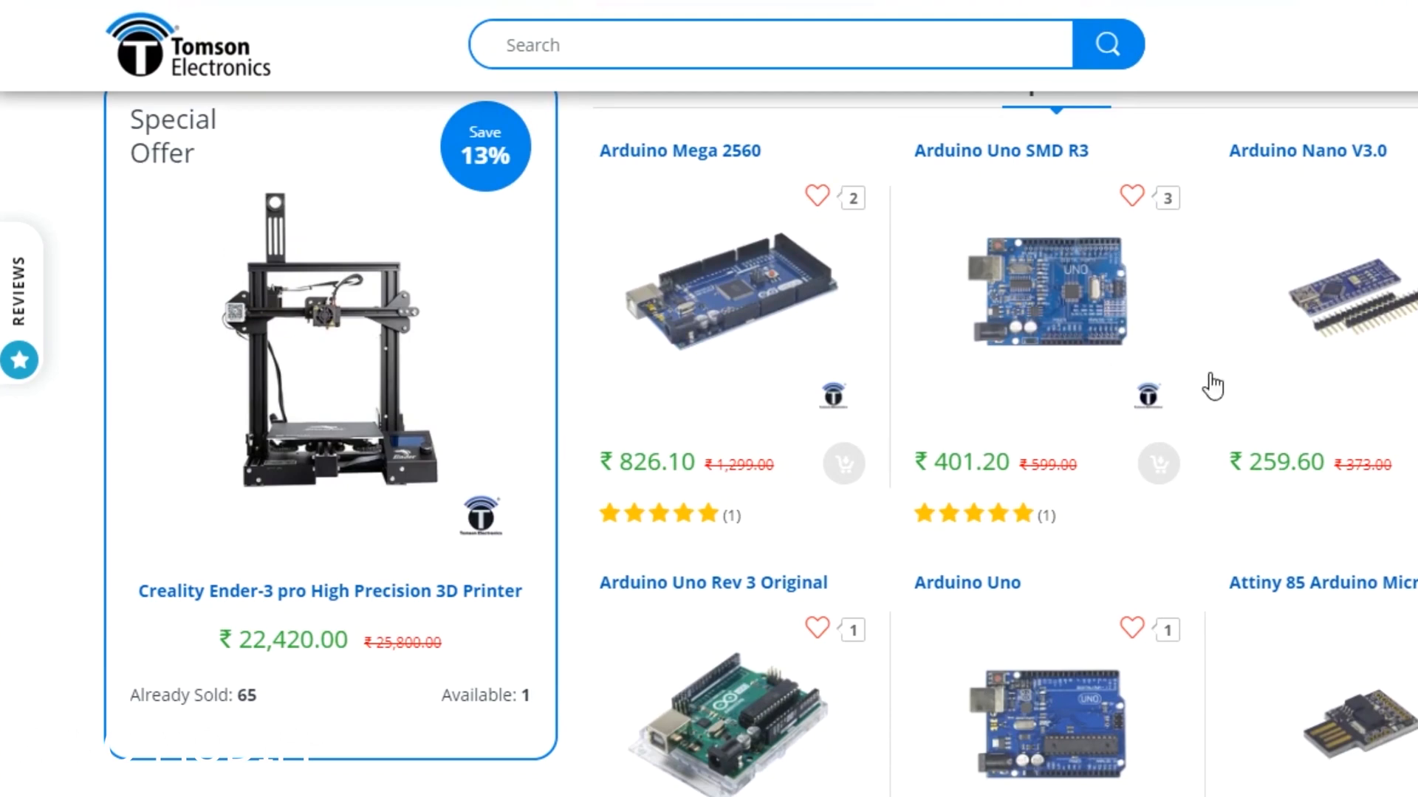
scroll(down, 3)
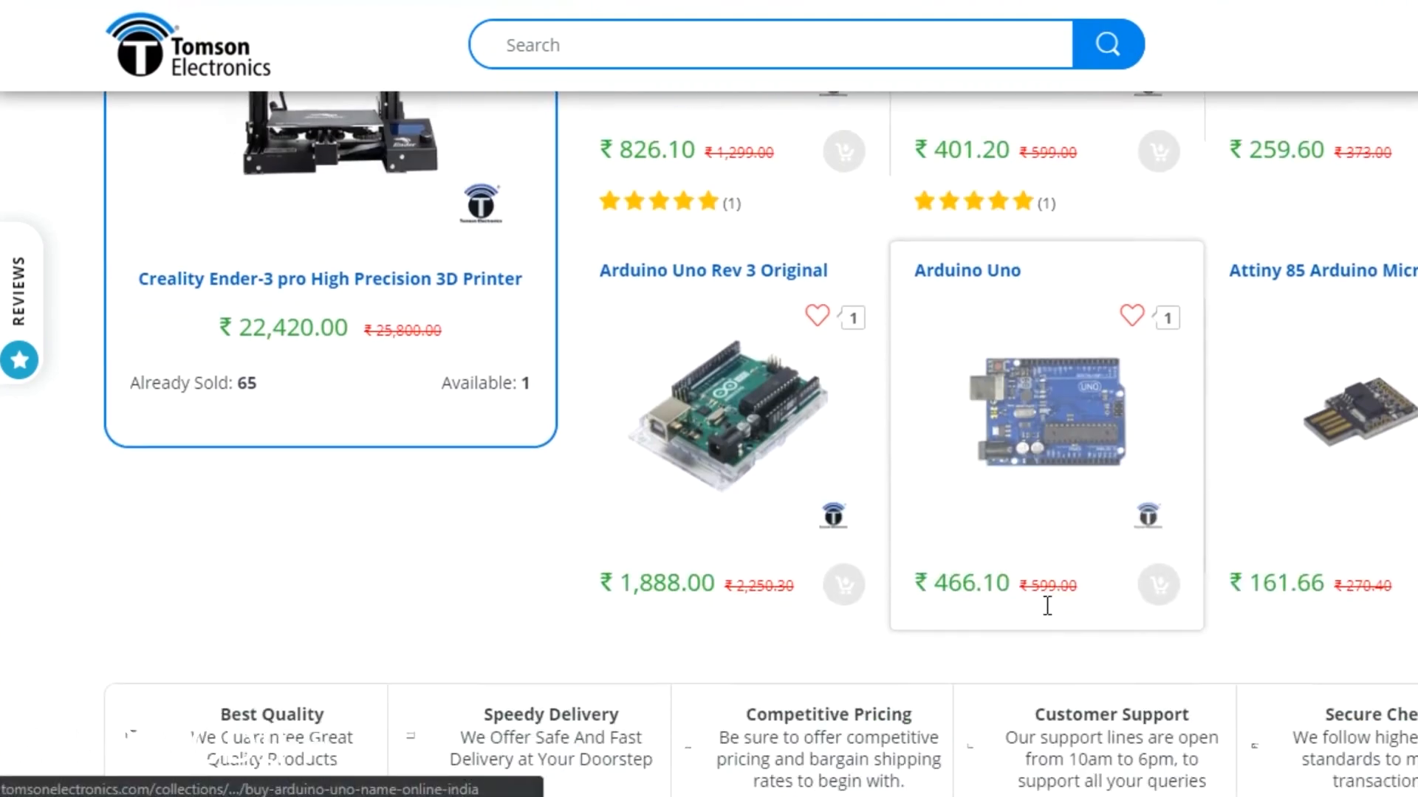